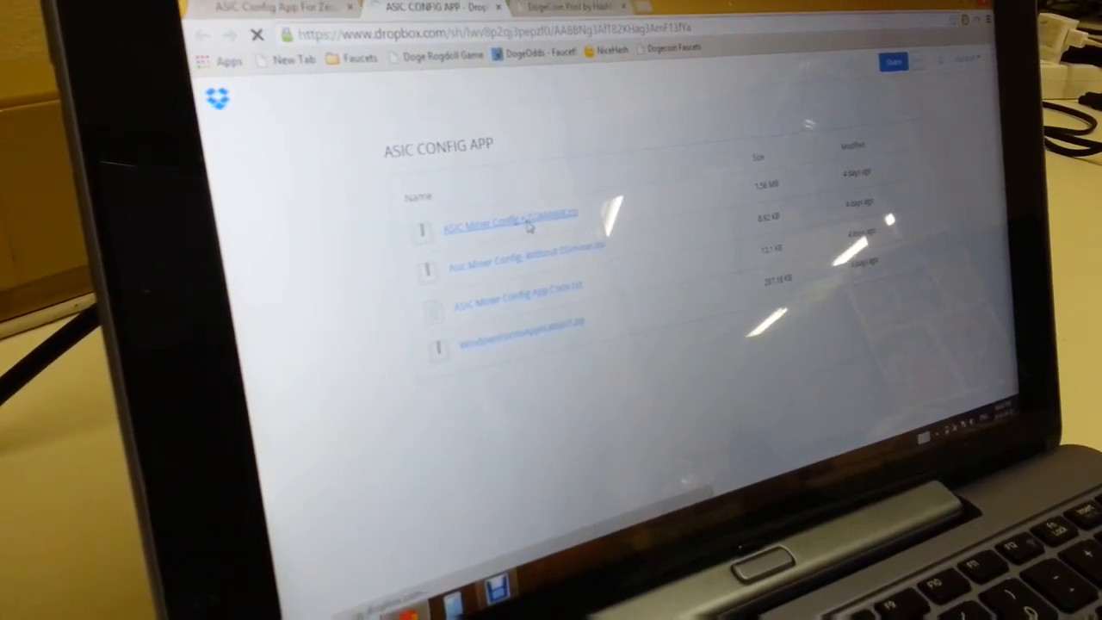
- Open the ASIC Miner Config with CGMiner file from the shared ASIC CONFIG APP folder for download
click(507, 222)
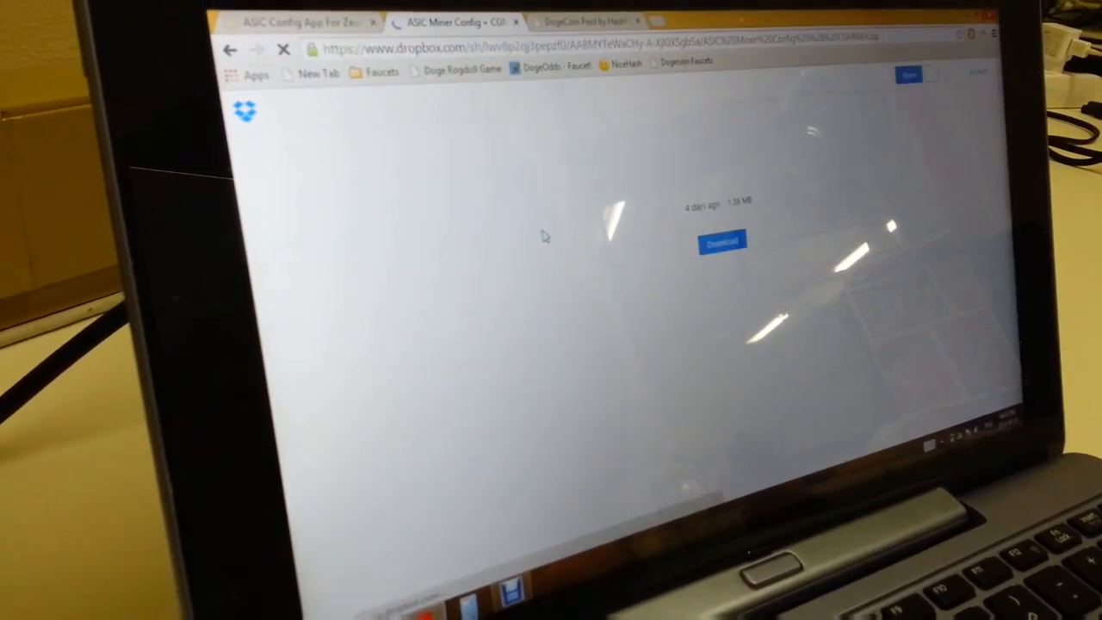